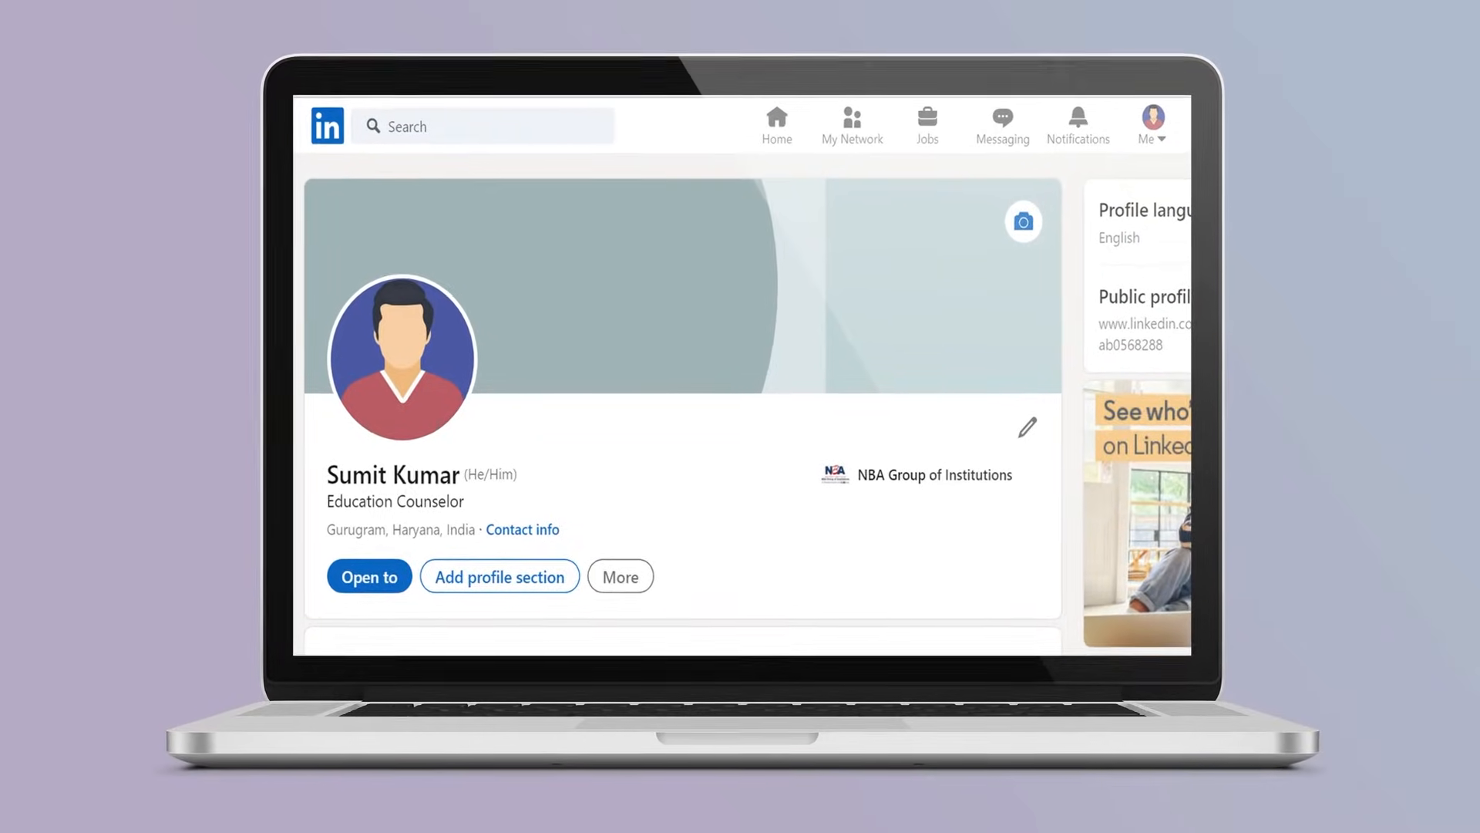
# Step: Go from the home feed to my own profile page via the Me menu
pyautogui.click(775, 123)
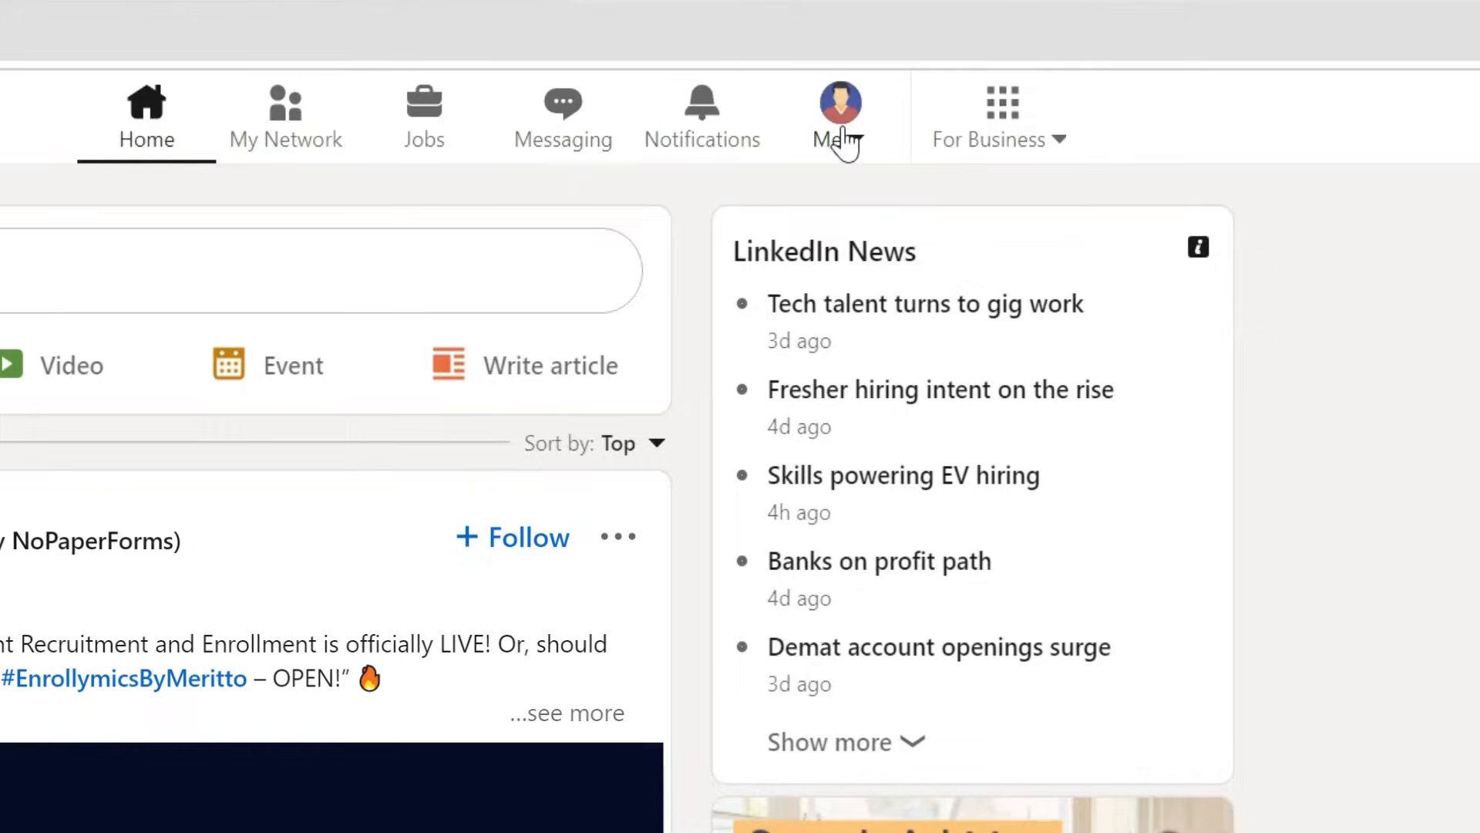
pyautogui.click(836, 103)
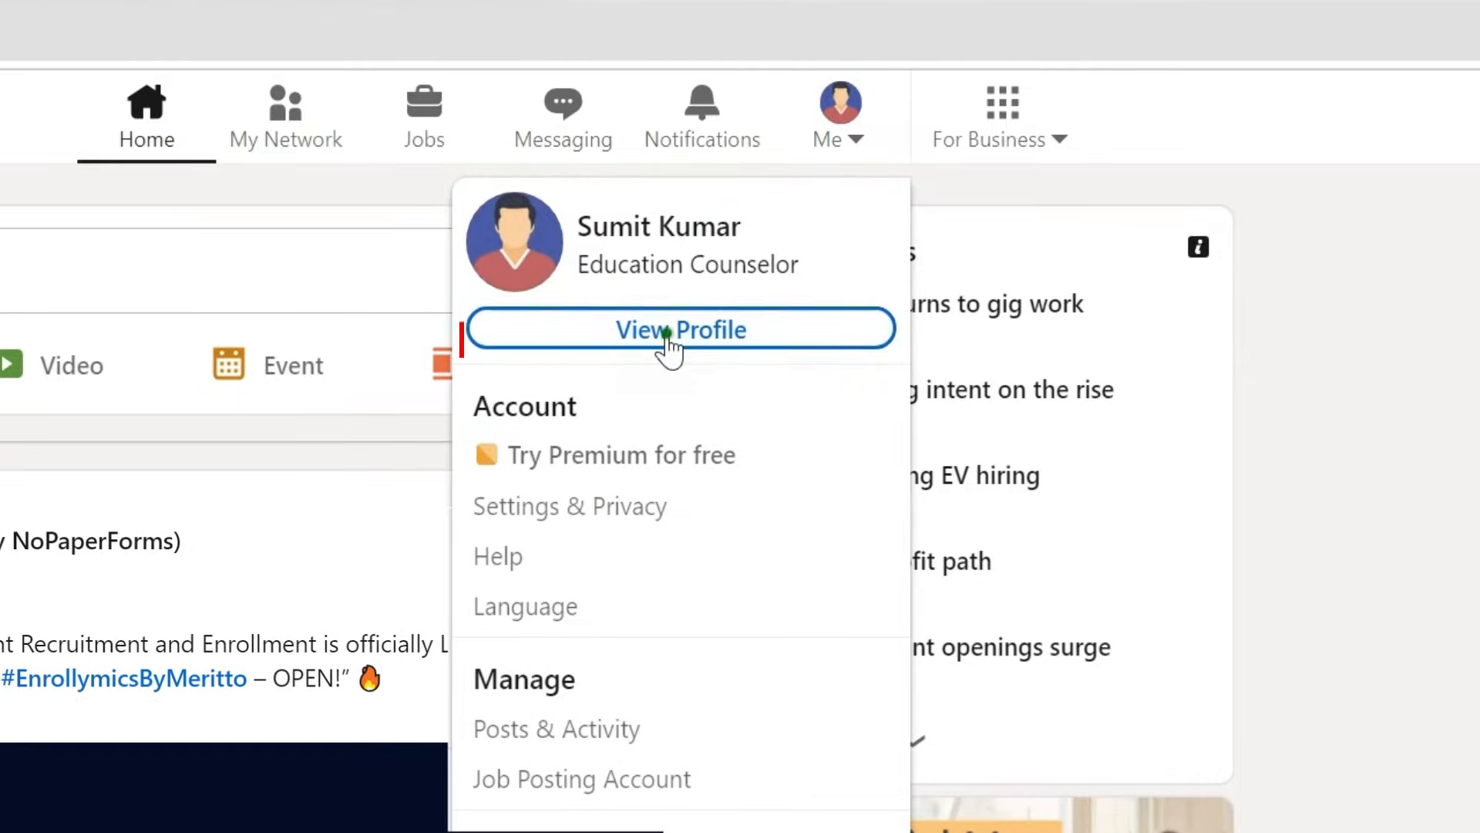
pyautogui.click(680, 330)
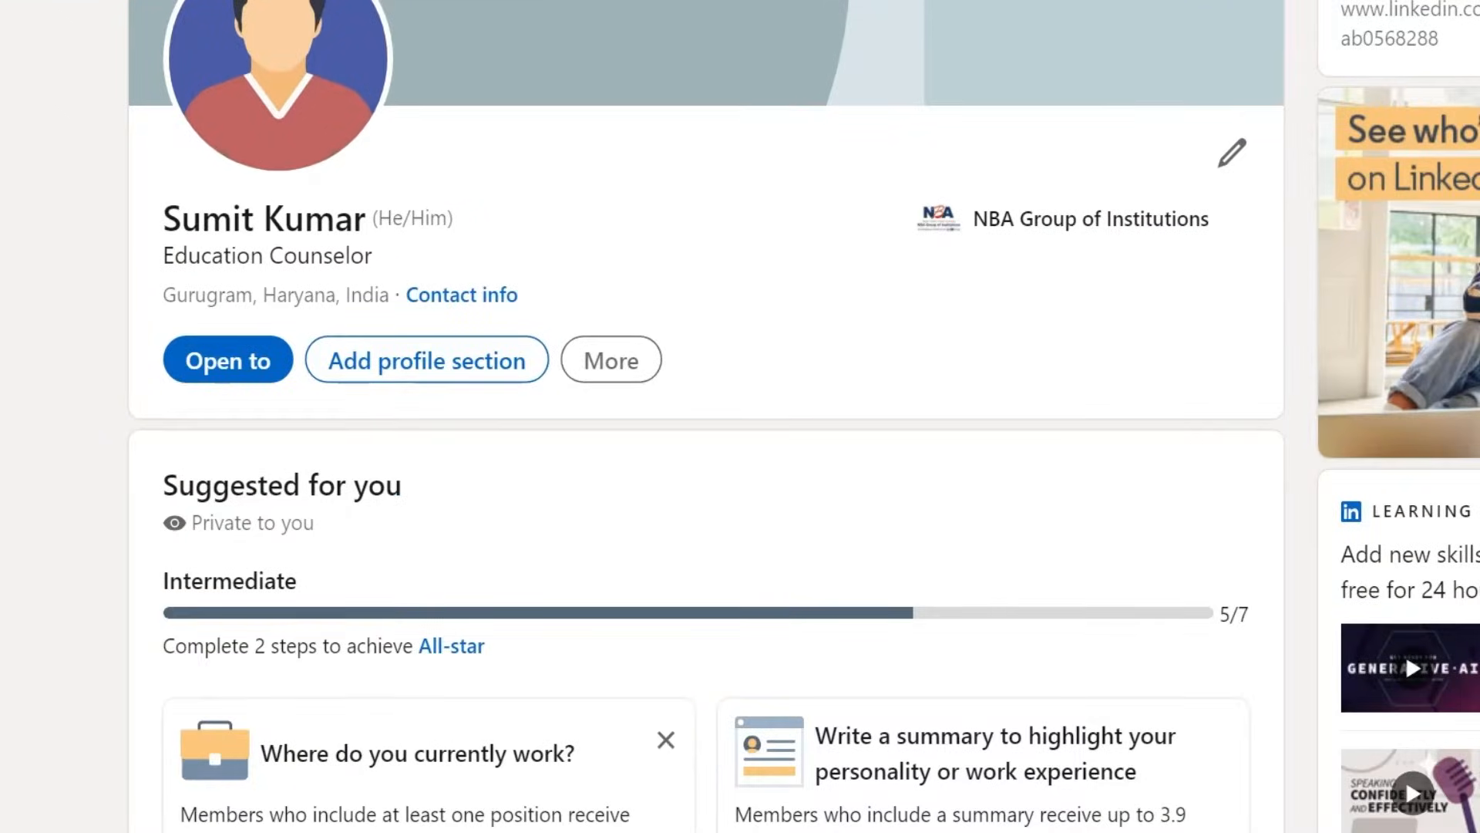
# Step: Start adding a license or certification from the Recommended profile sections
pyautogui.click(426, 360)
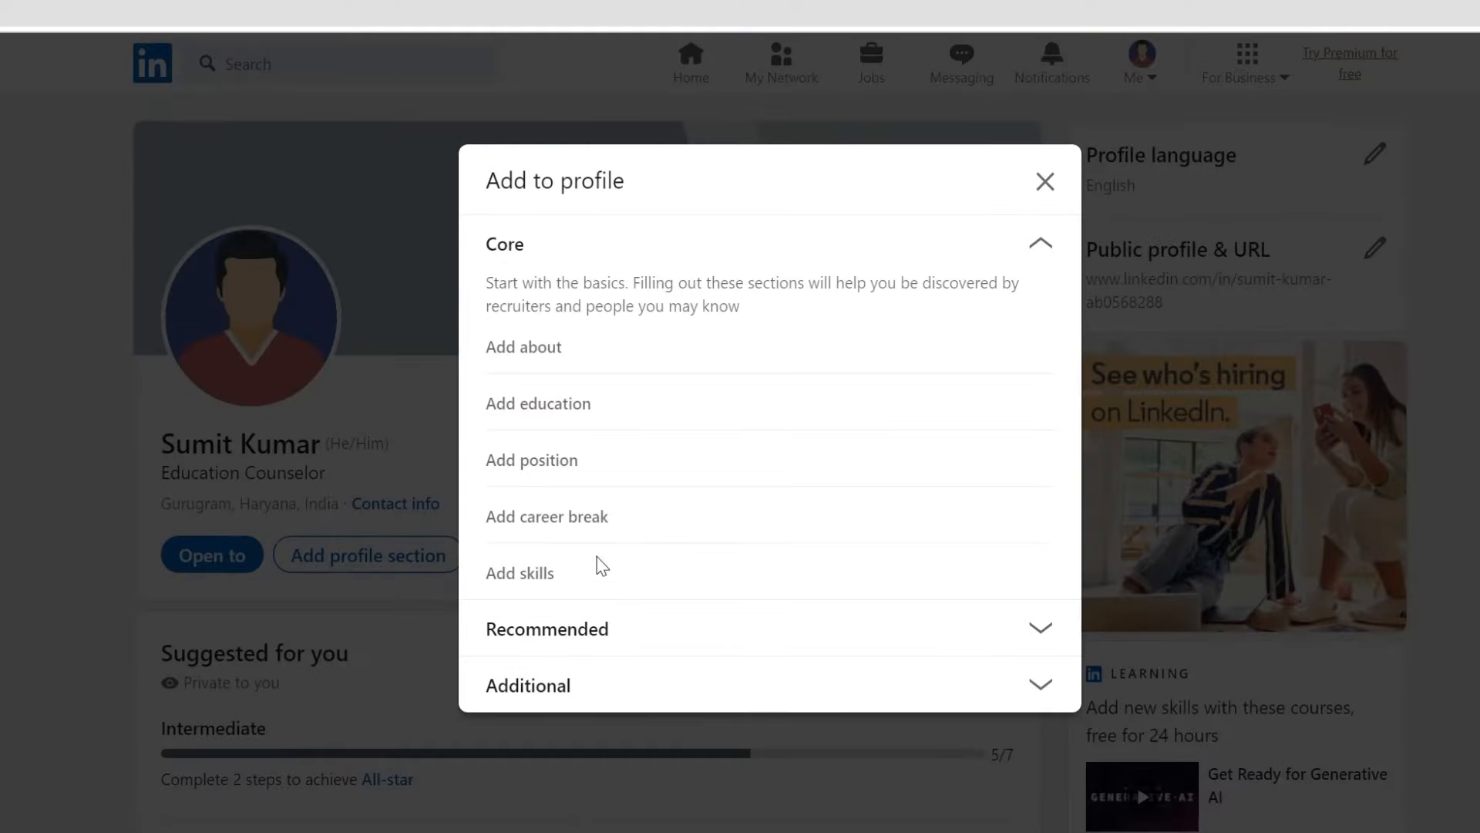
pyautogui.click(547, 629)
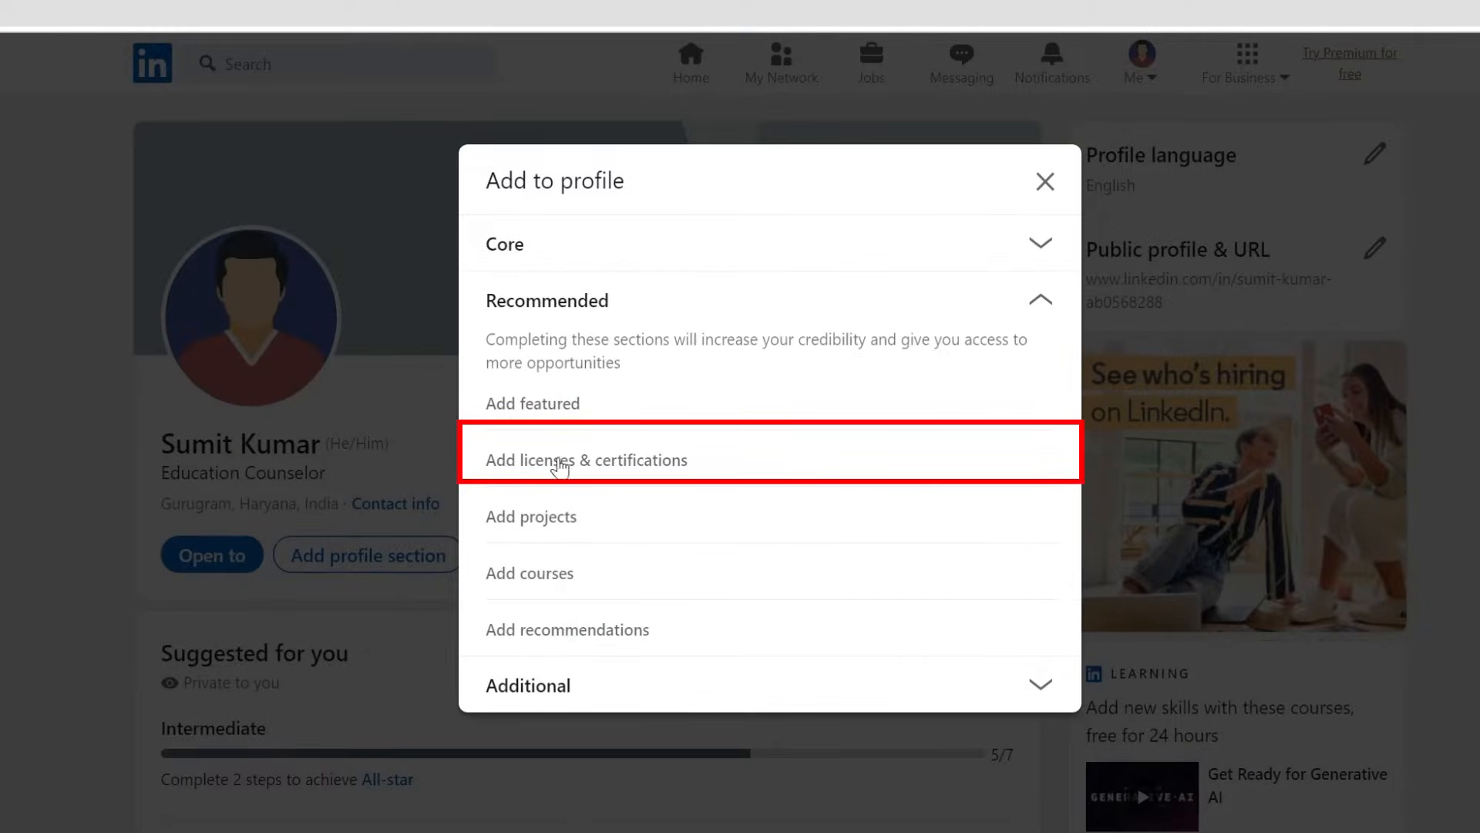
pyautogui.click(586, 460)
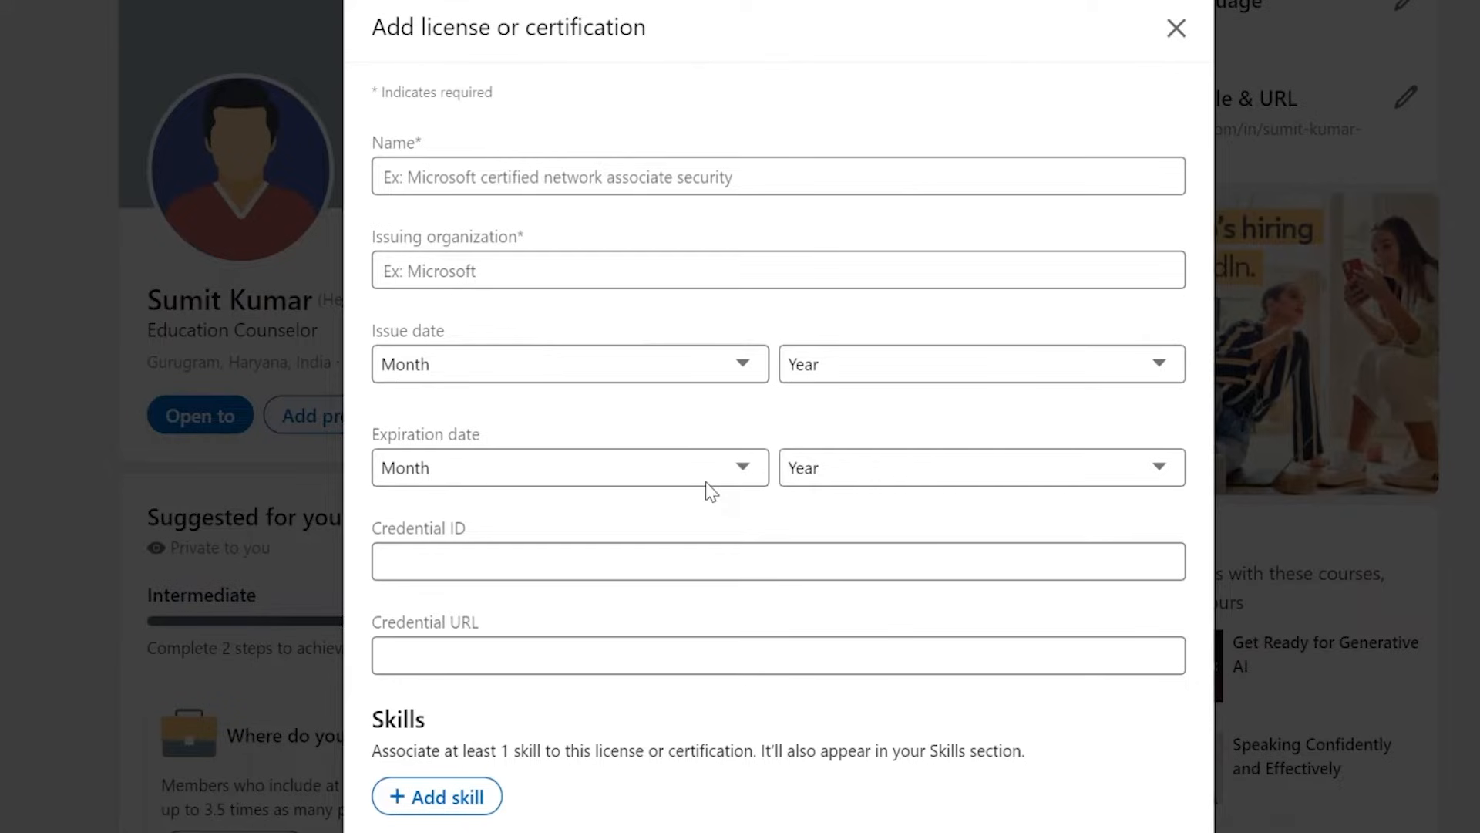
pyautogui.write('Marketing P')
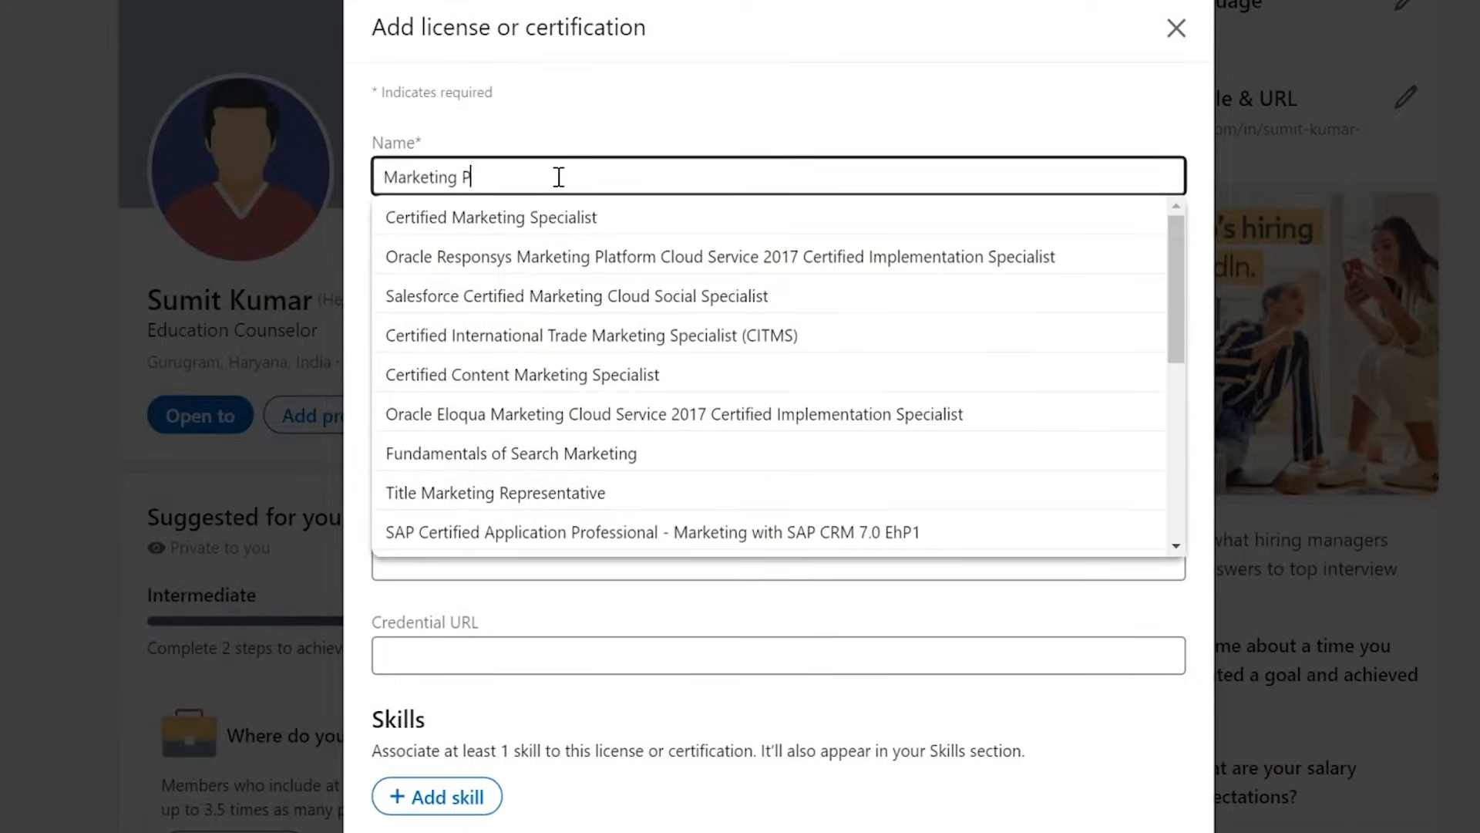
pyautogui.write('rofessional Certification')
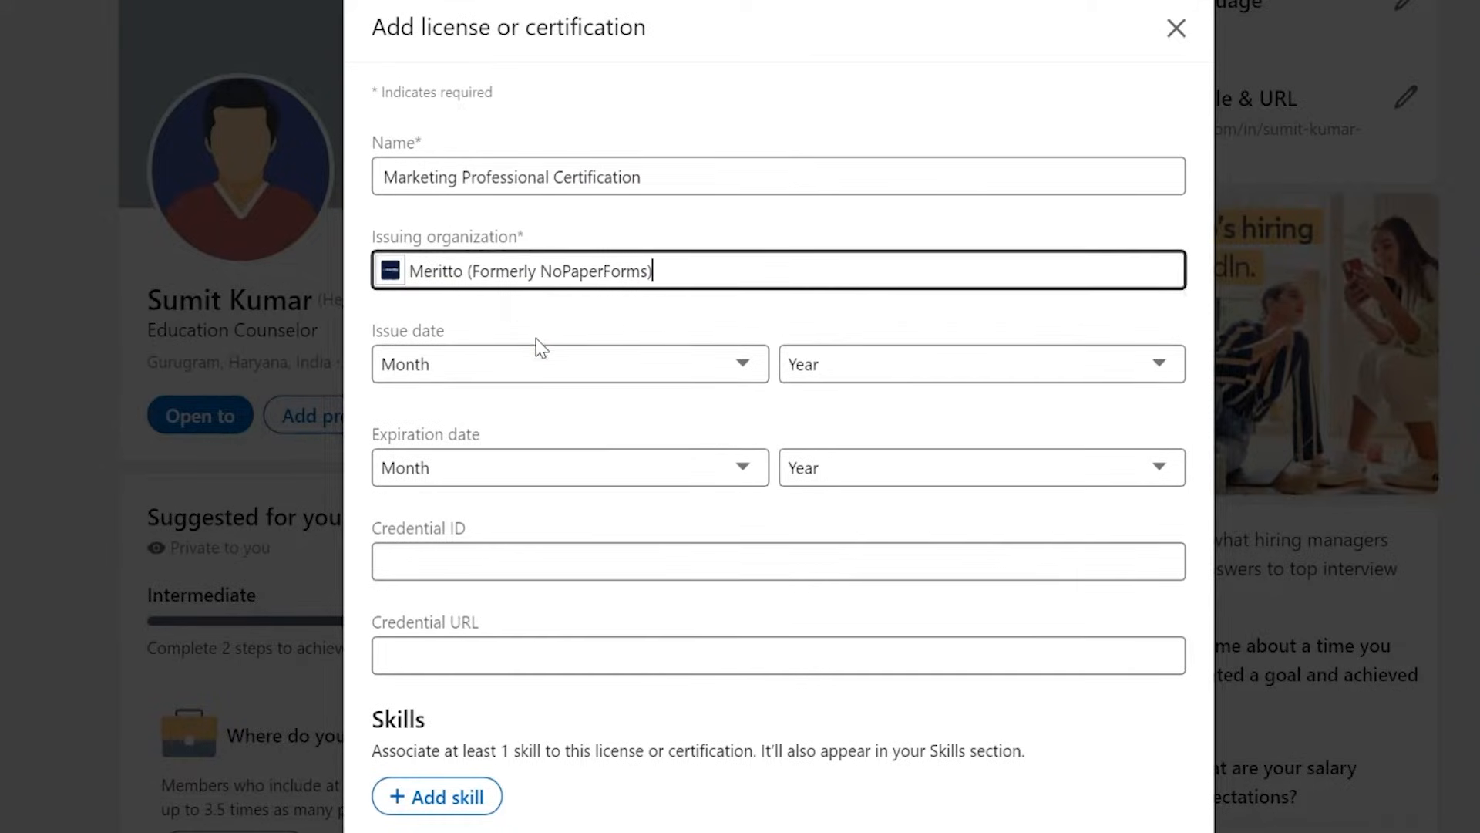
pyautogui.click(566, 364)
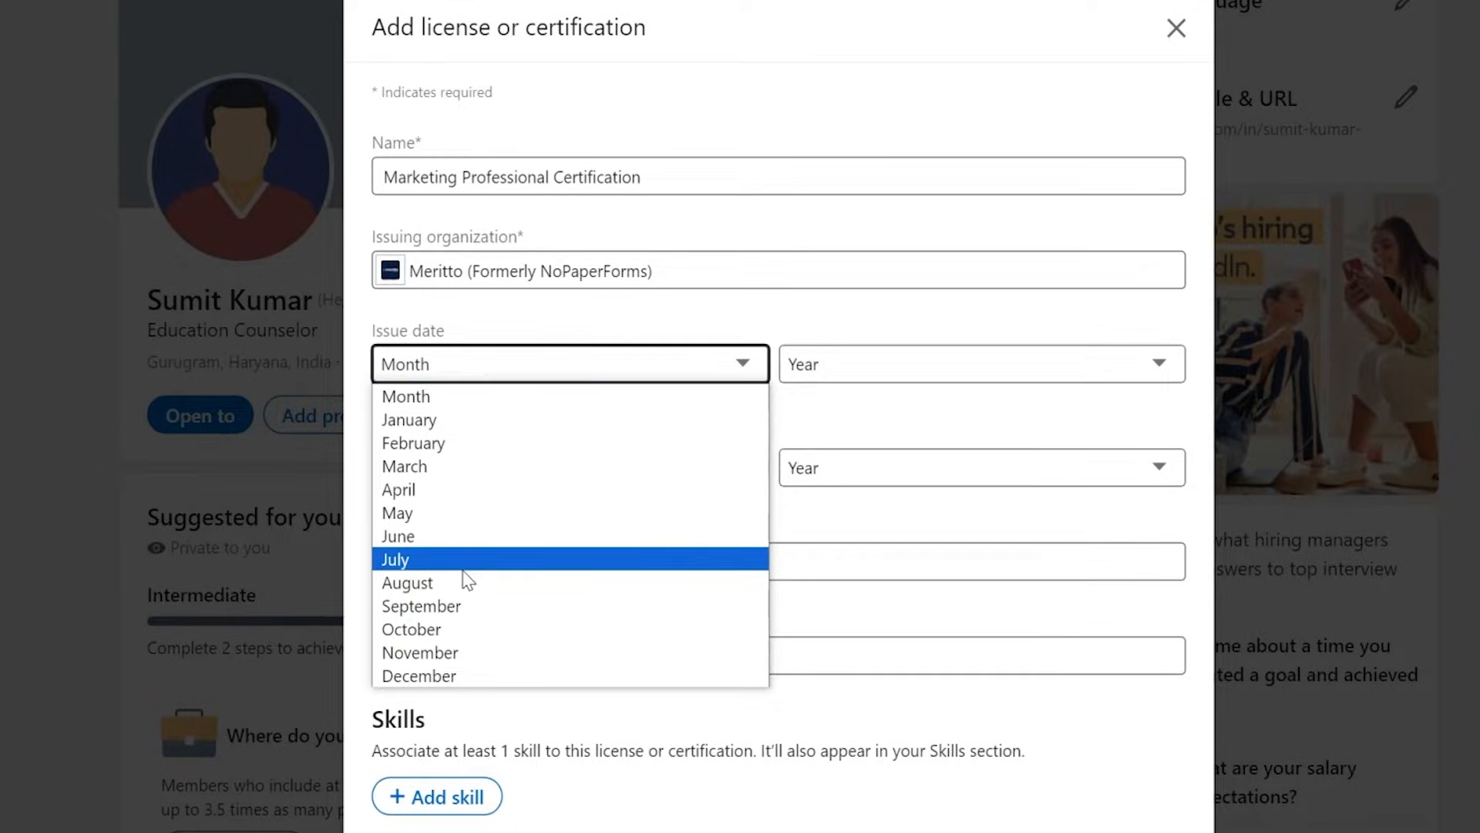
pyautogui.click(407, 583)
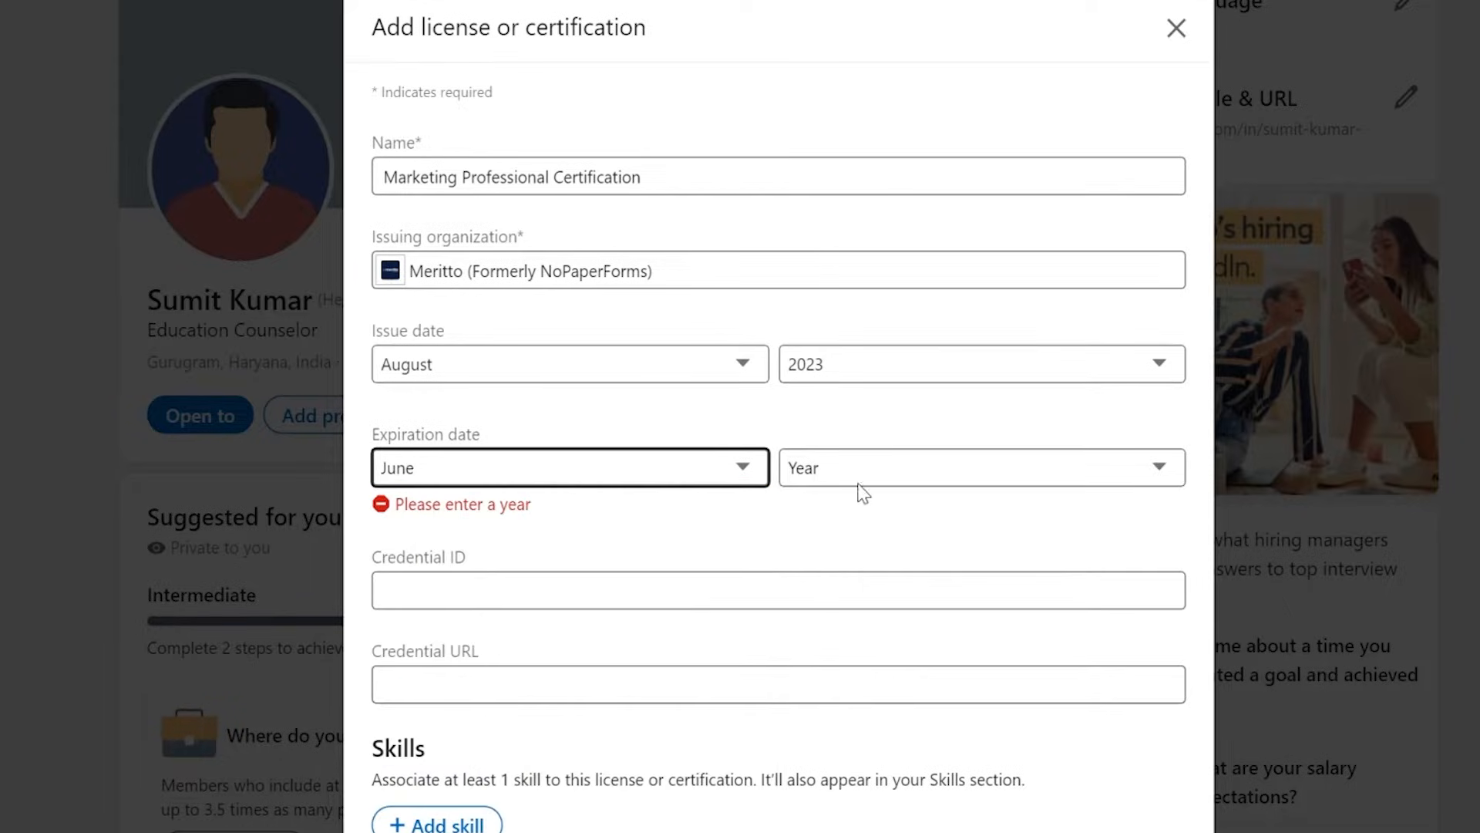
pyautogui.click(982, 466)
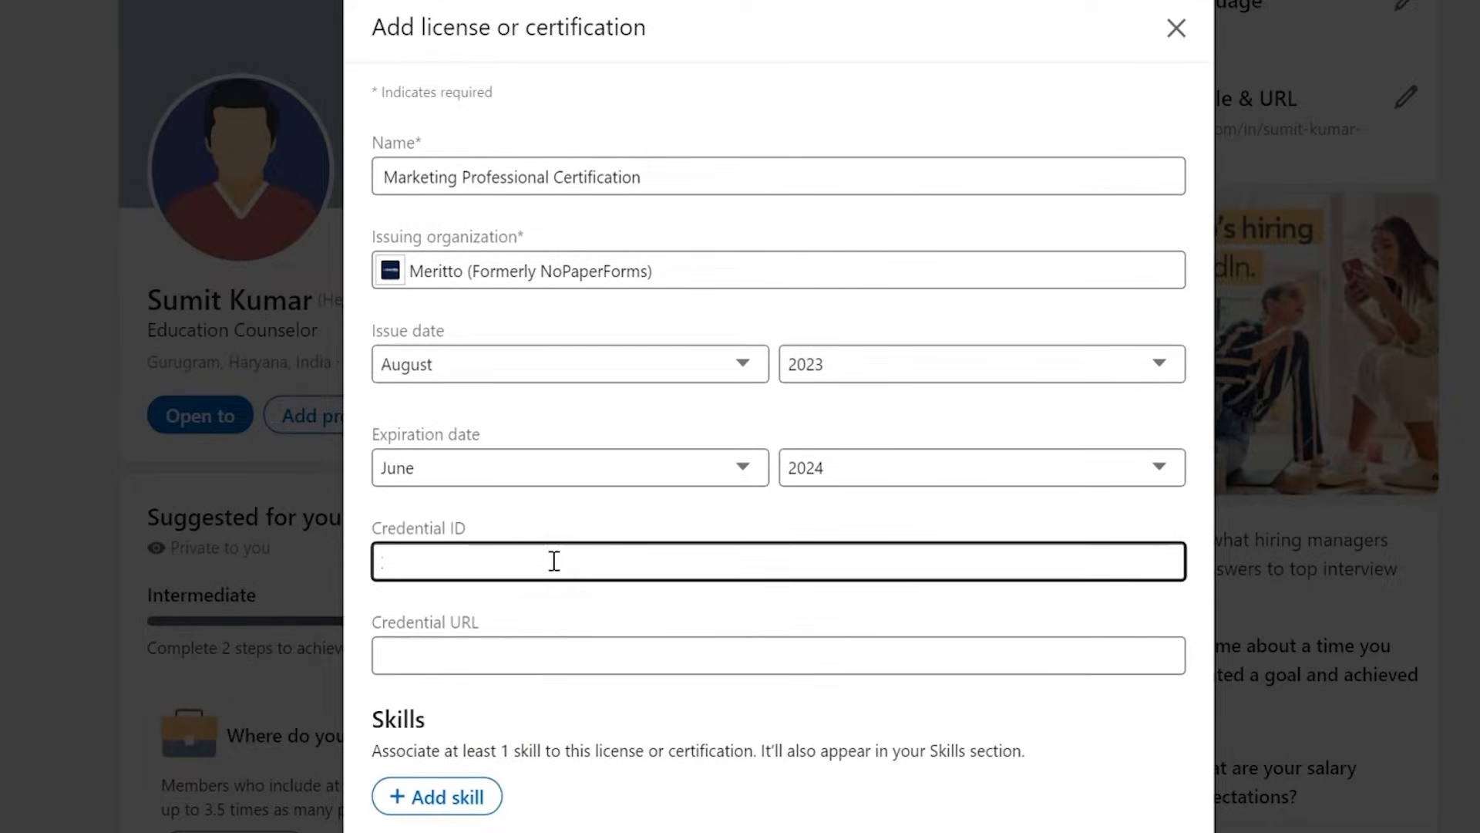
pyautogui.write('XMYAHbMzTl')
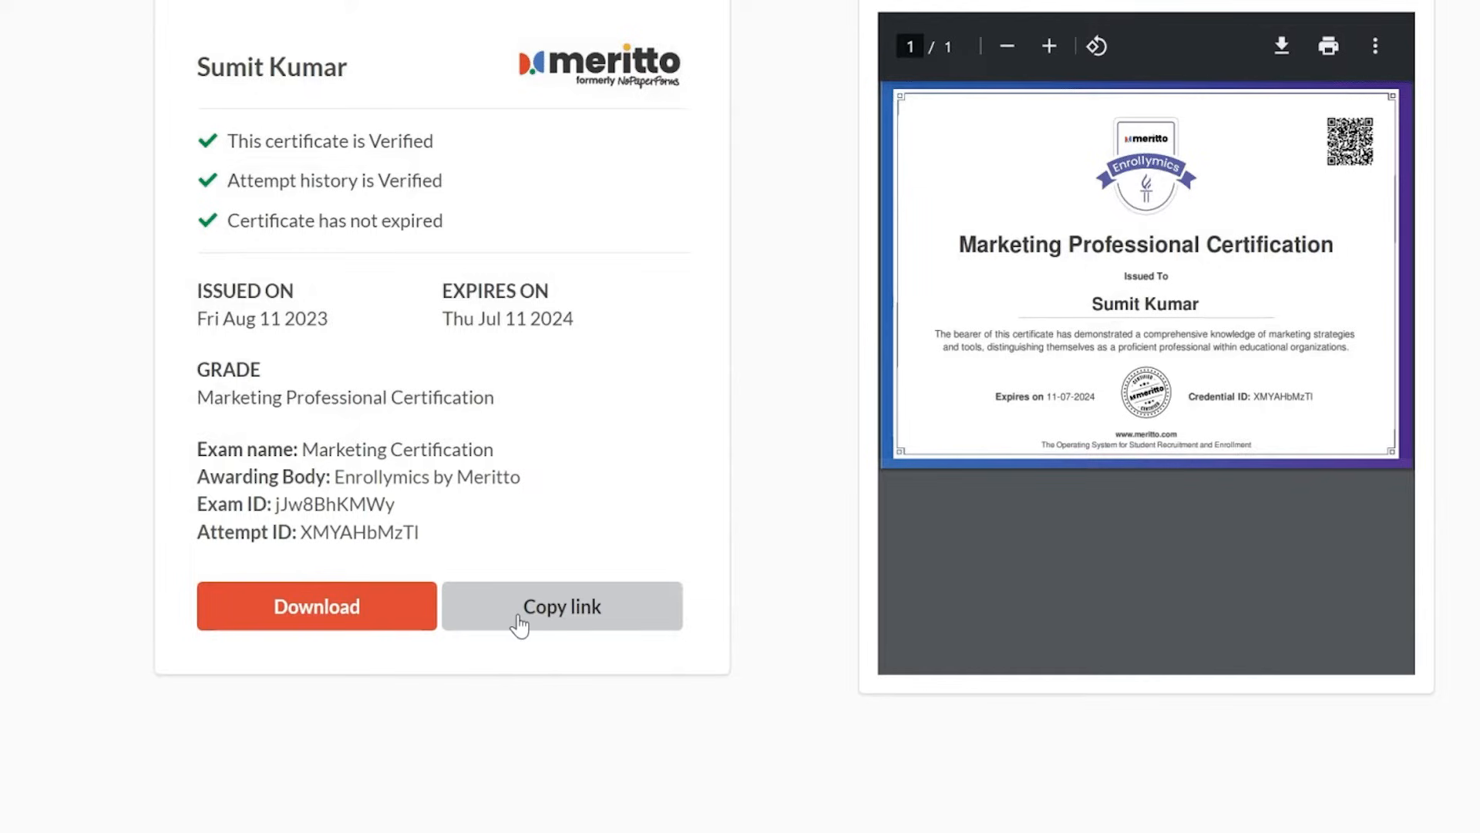
# Step: Copy the certificate's shareable verification link from the Meritto page
pyautogui.click(561, 606)
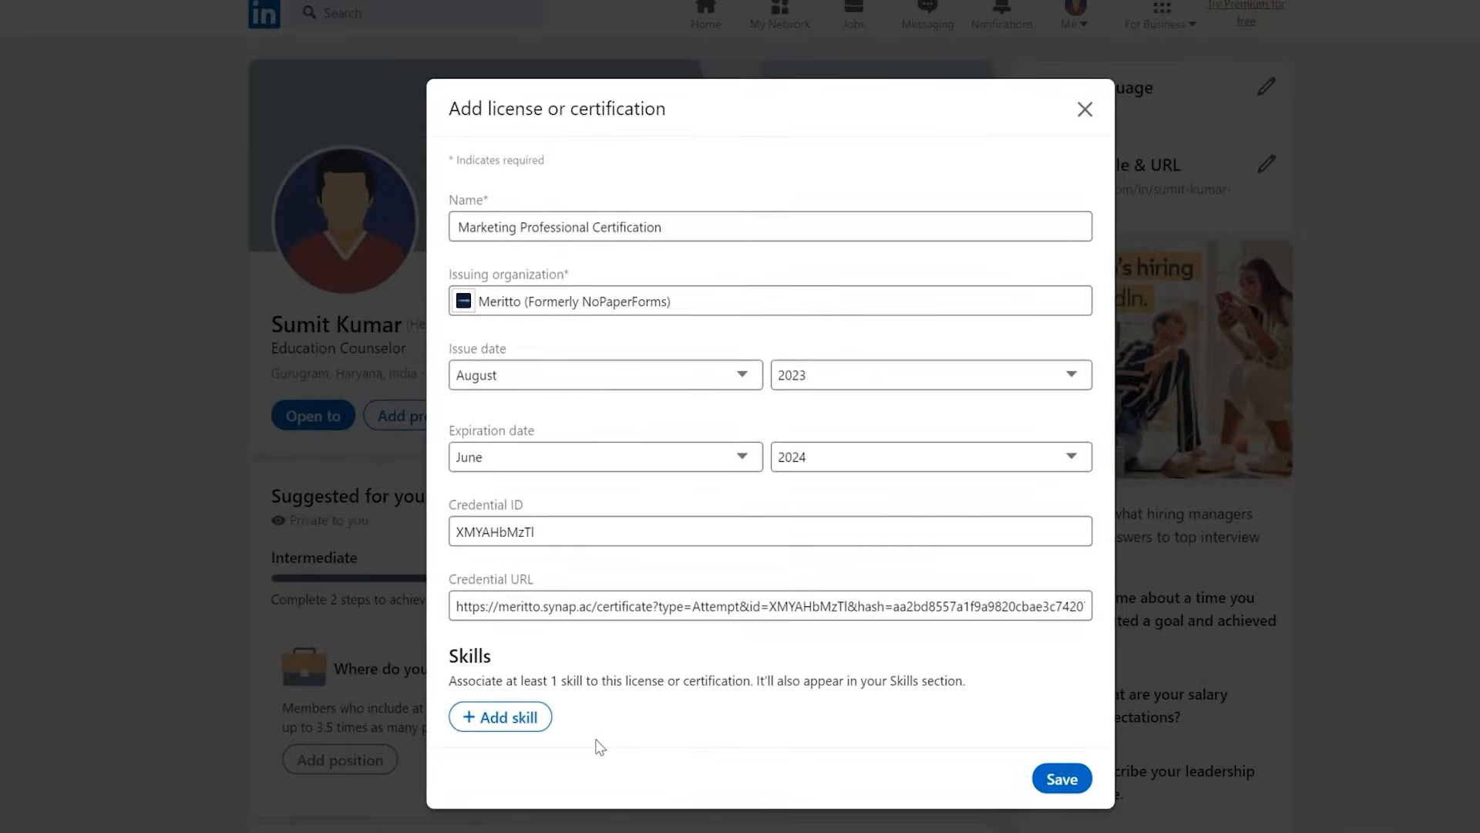
pyautogui.moveTo(945, 794)
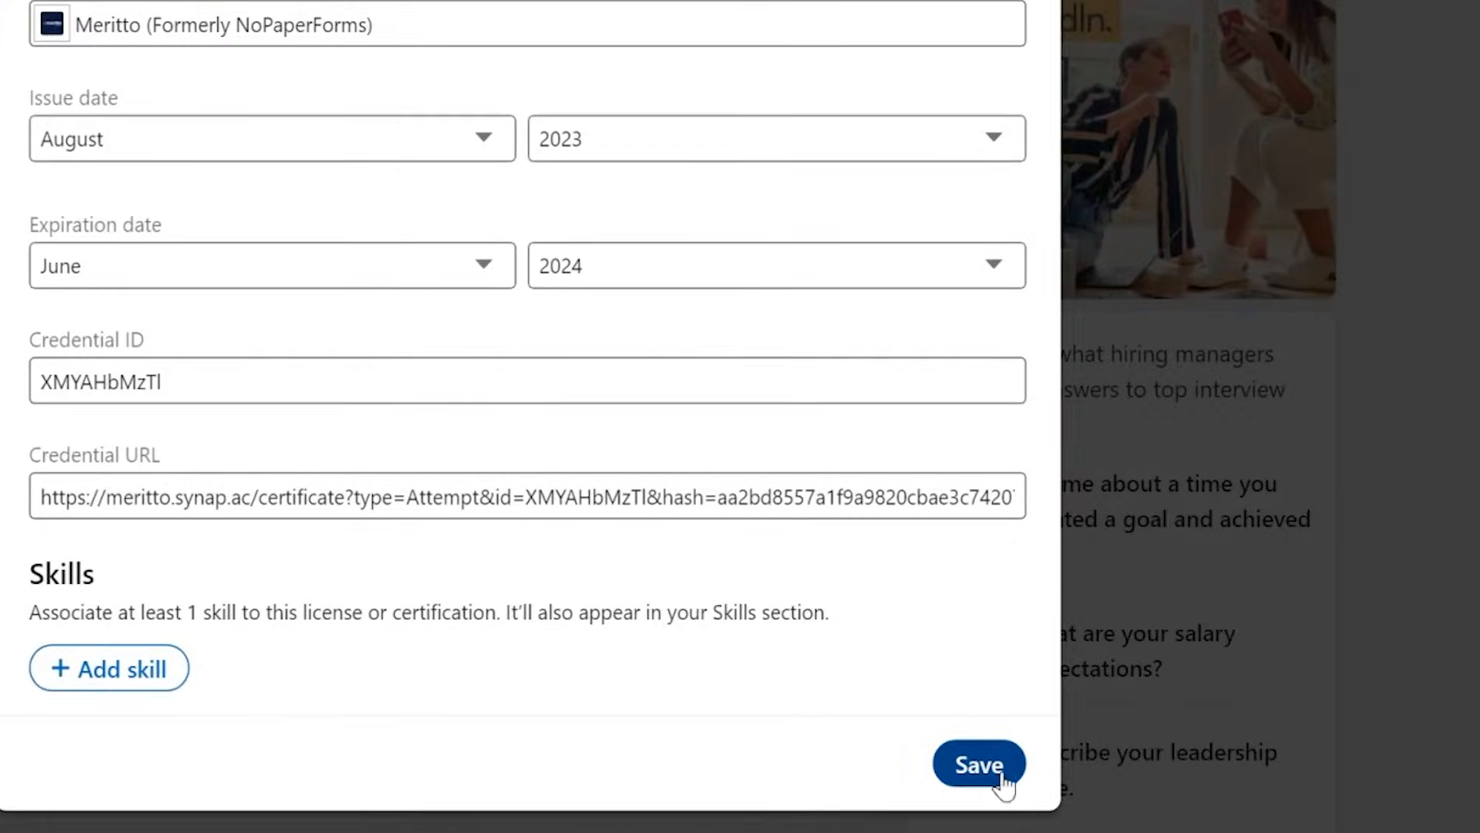
# Step: Save the completed certification entry with the Meritto credential URL to the profile
pyautogui.click(979, 765)
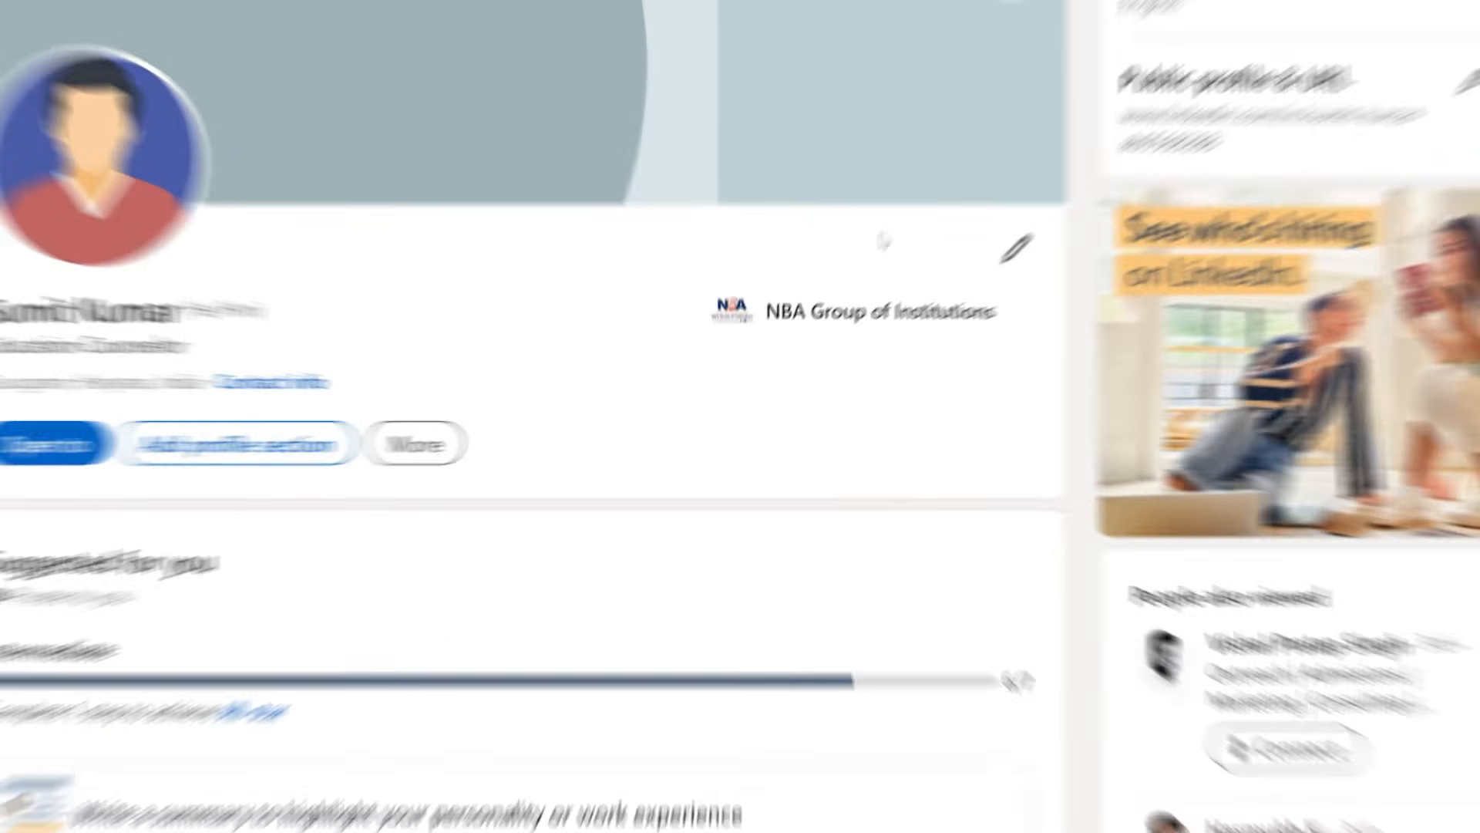
# Step: Scroll the profile down to the Licenses & certifications section showing the Meritto certification
pyautogui.scroll(-3)
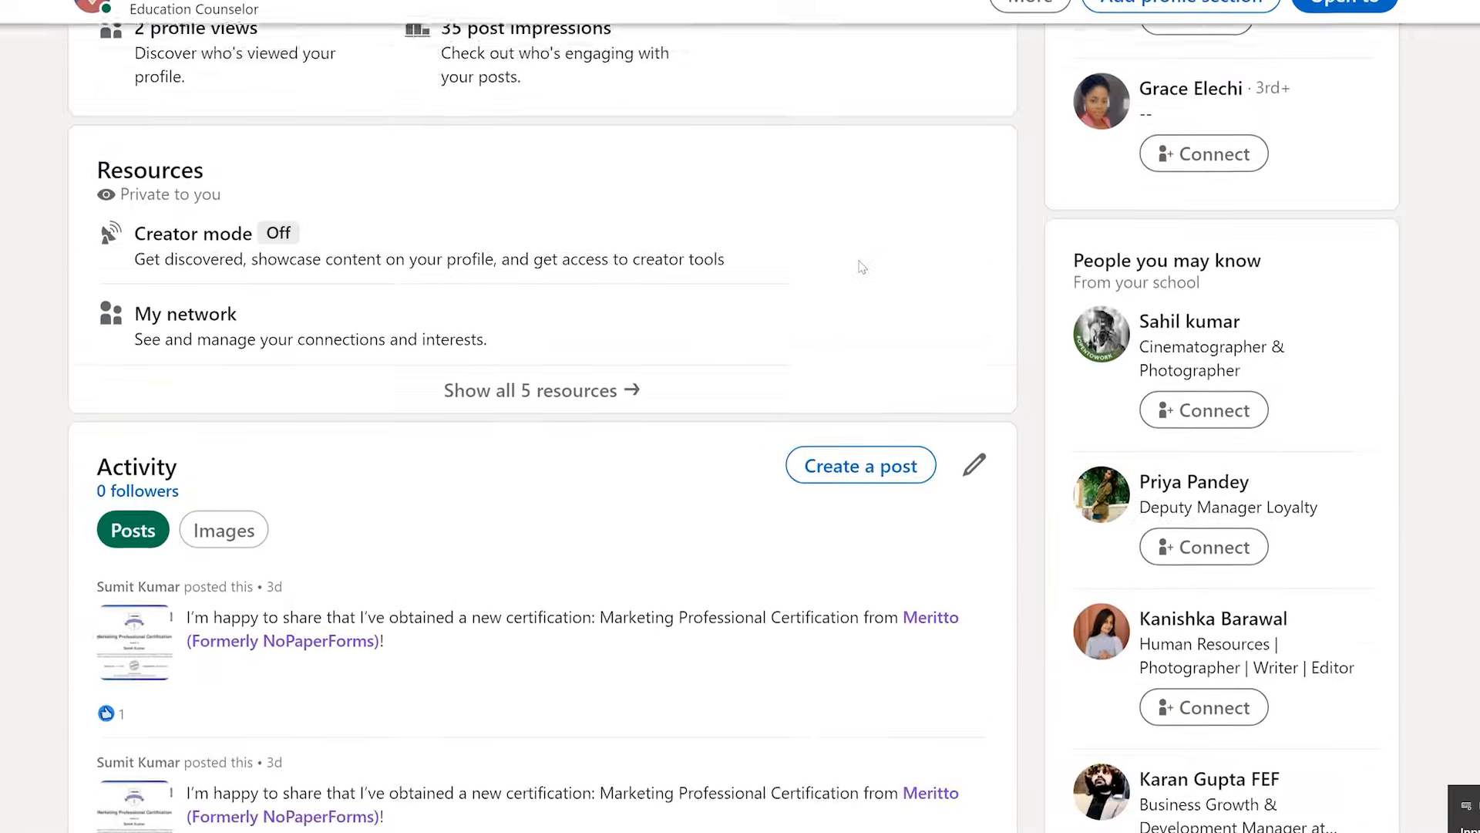
pyautogui.scroll(-3)
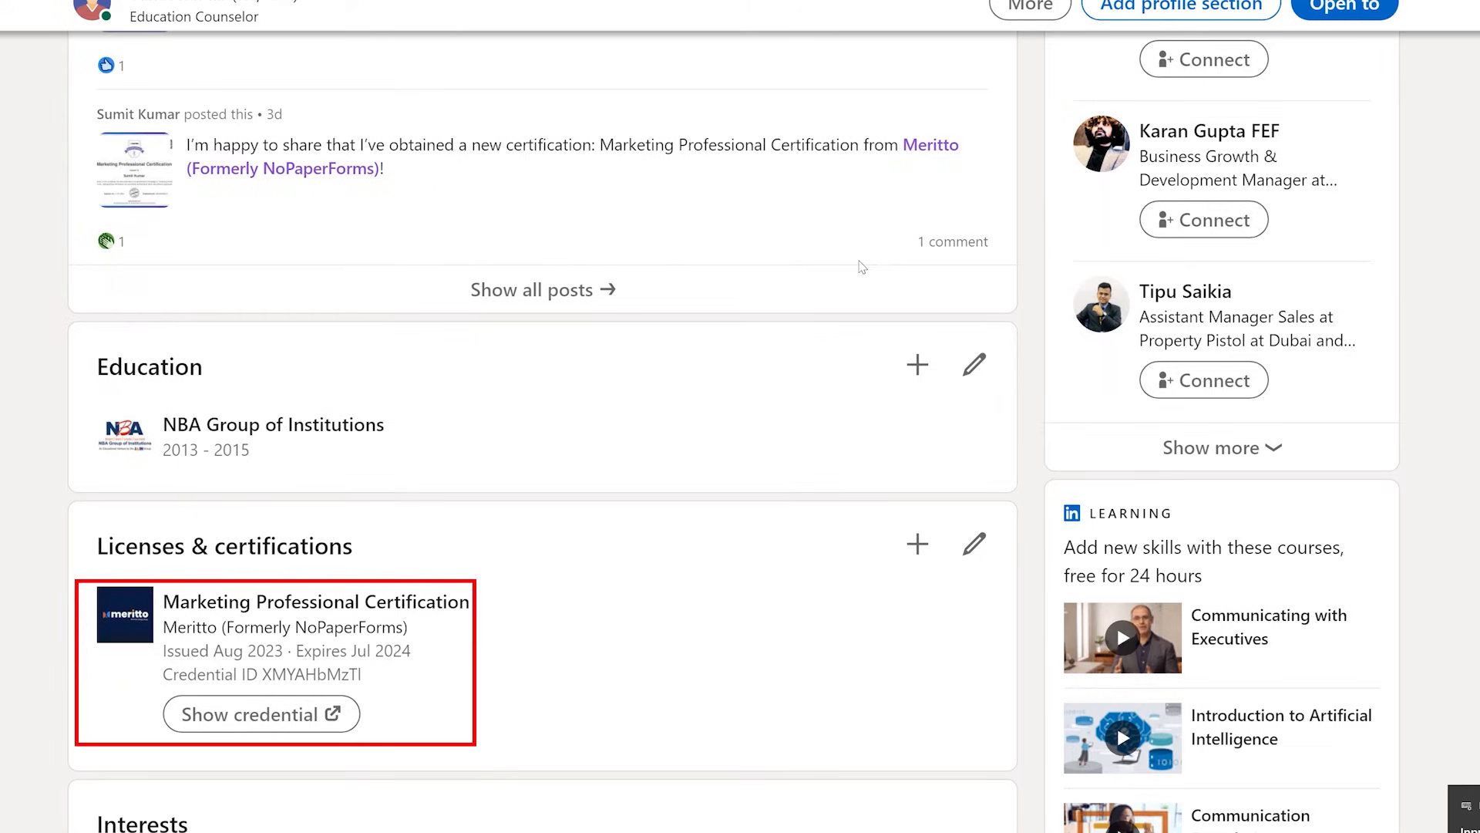